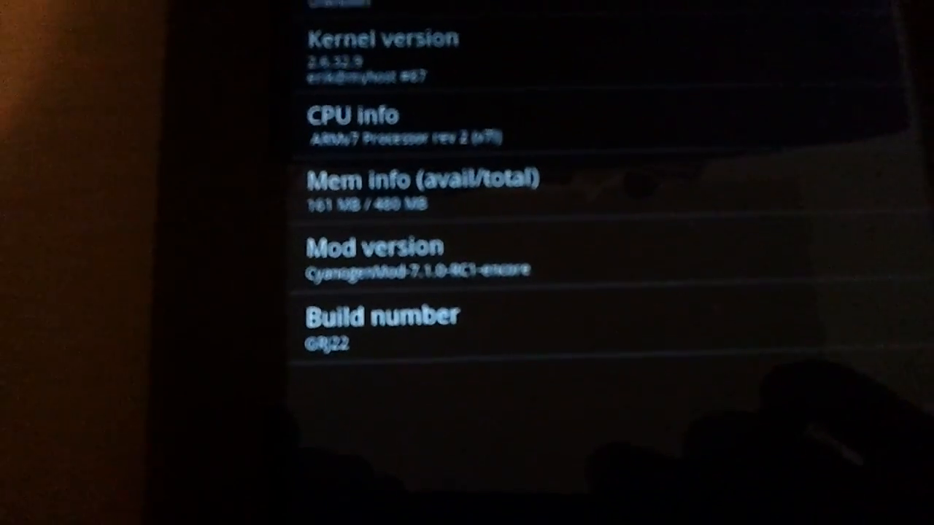
scroll(up, 3)
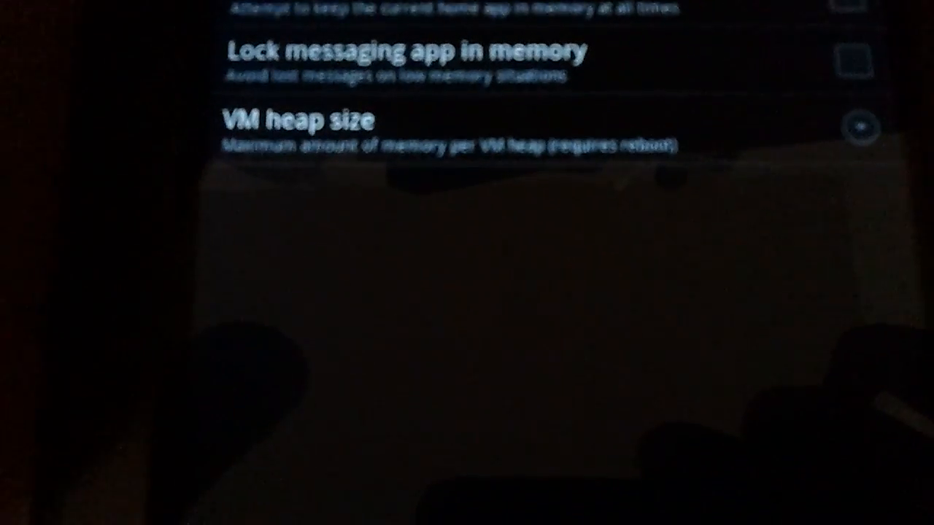
scroll(down, 3)
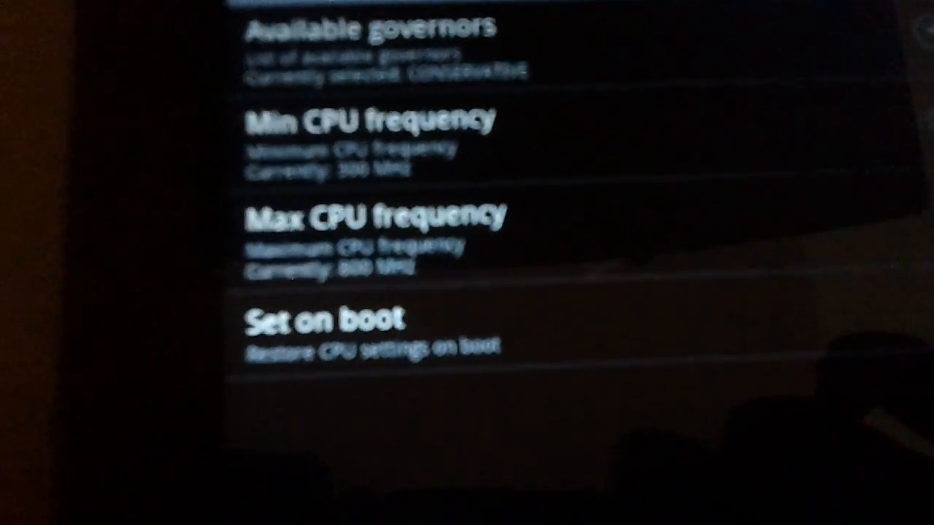